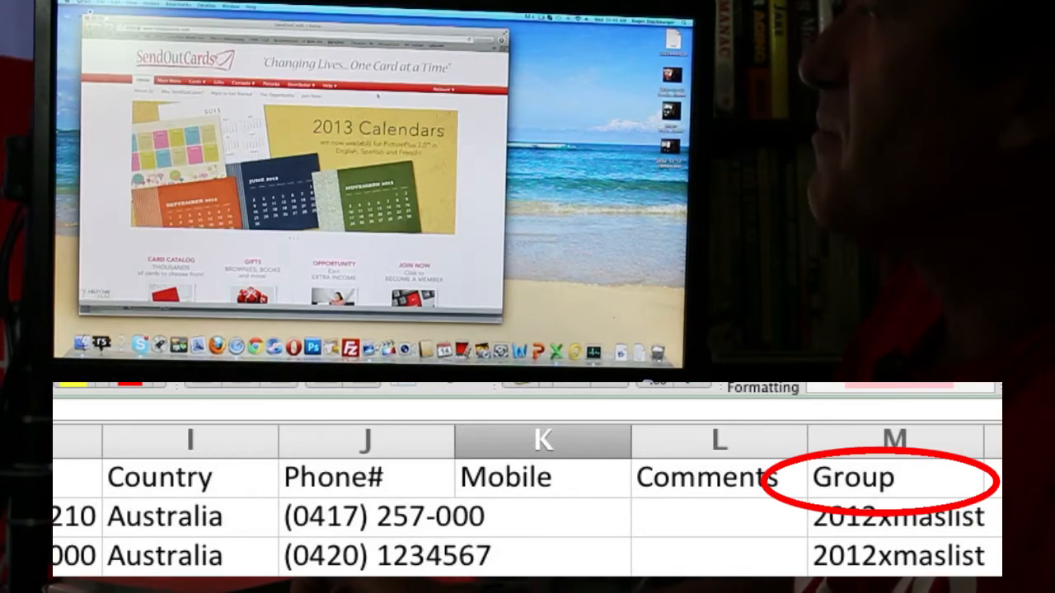
# - Go to Contacts > Manage Groups to reach the contact groups list
pyautogui.click(239, 85)
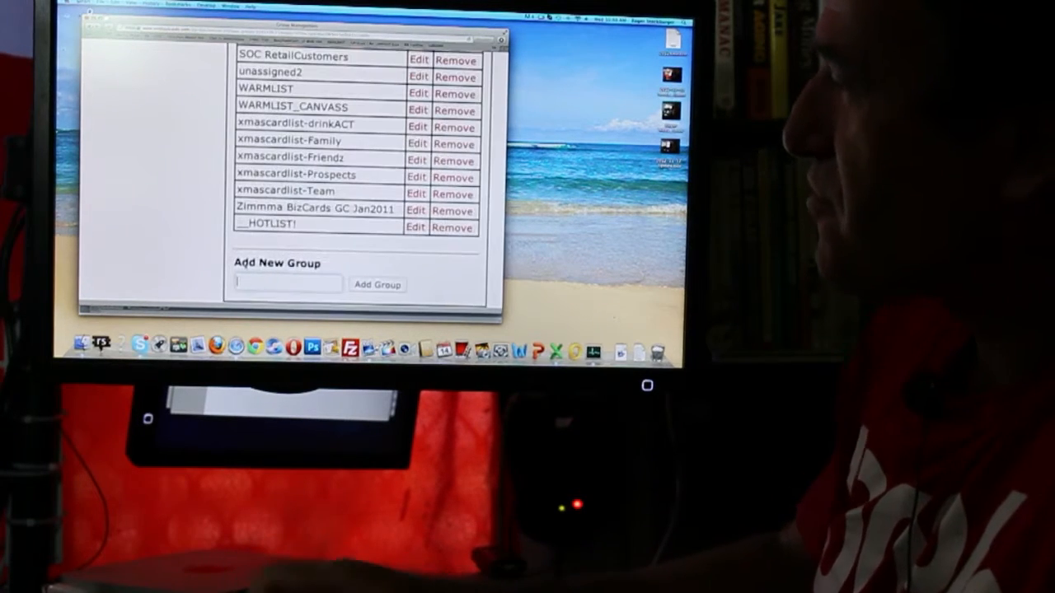
# - Add a new contact group named 2012xmaslist via the Add New Group field
pyautogui.write('2012')
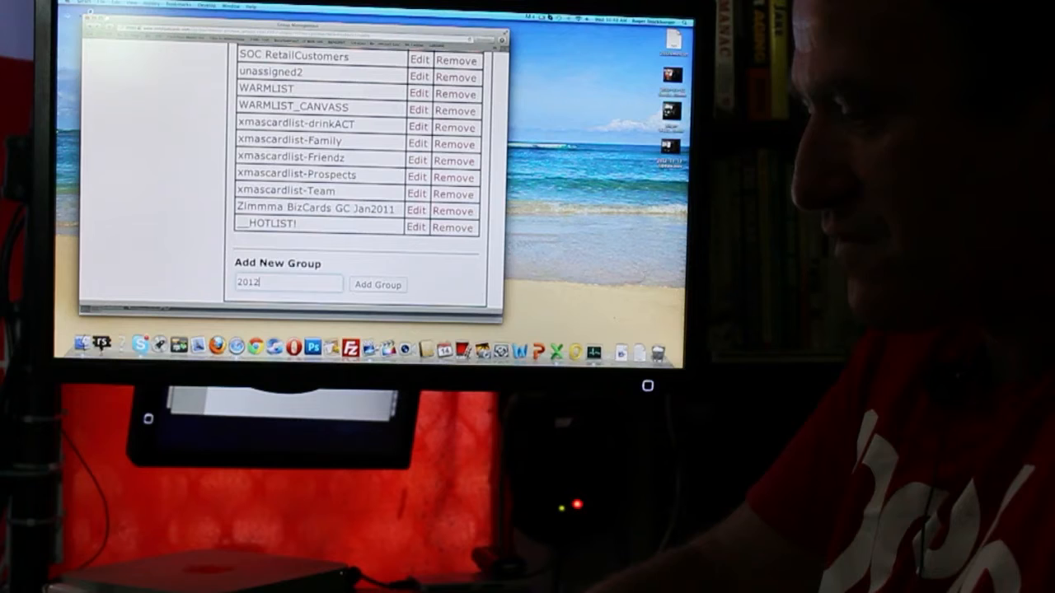
pyautogui.write('xms')
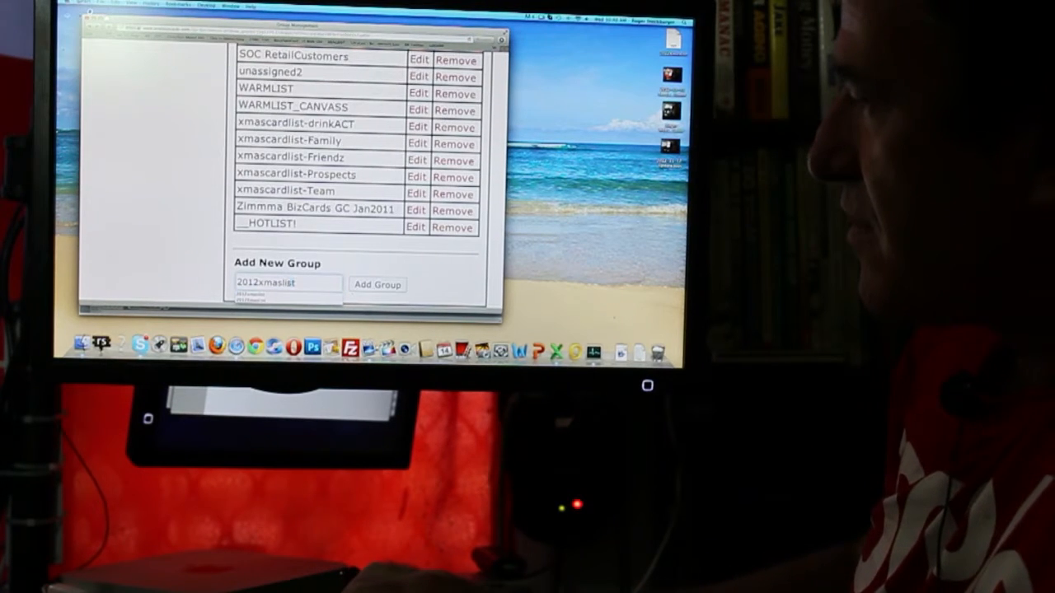
pyautogui.rightClick(287, 283)
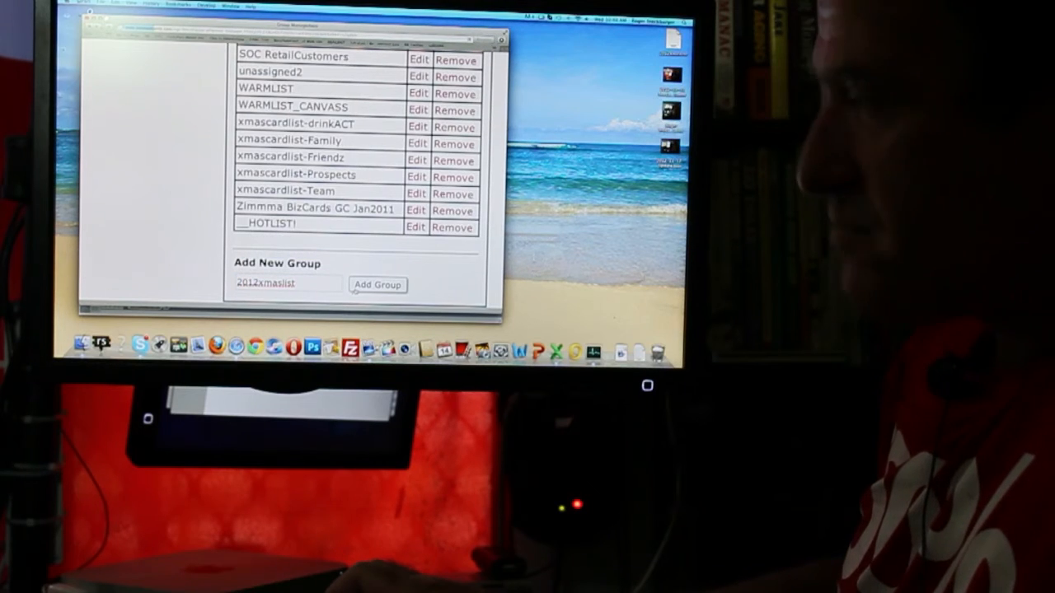
pyautogui.click(377, 284)
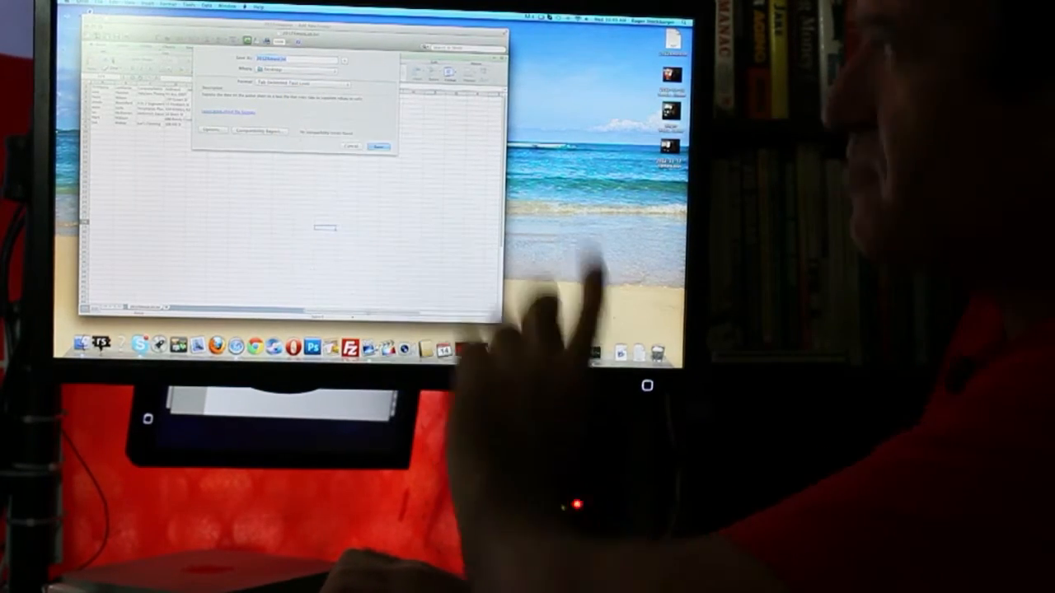
# - Save the Excel contact sheet as Tab Delimited Text, continuing past the compatibility warning
pyautogui.click(345, 70)
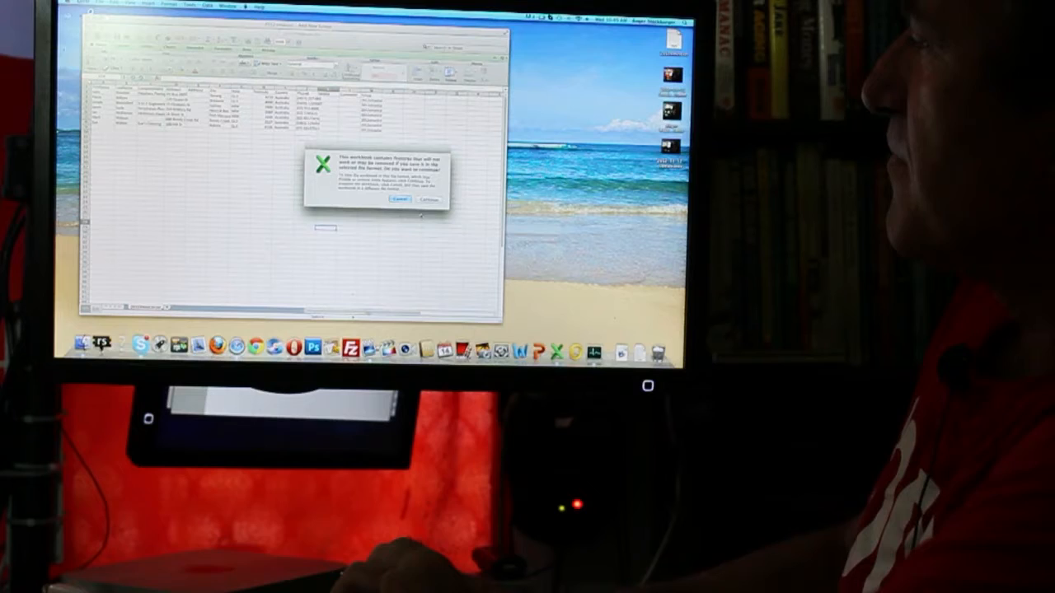
pyautogui.click(428, 200)
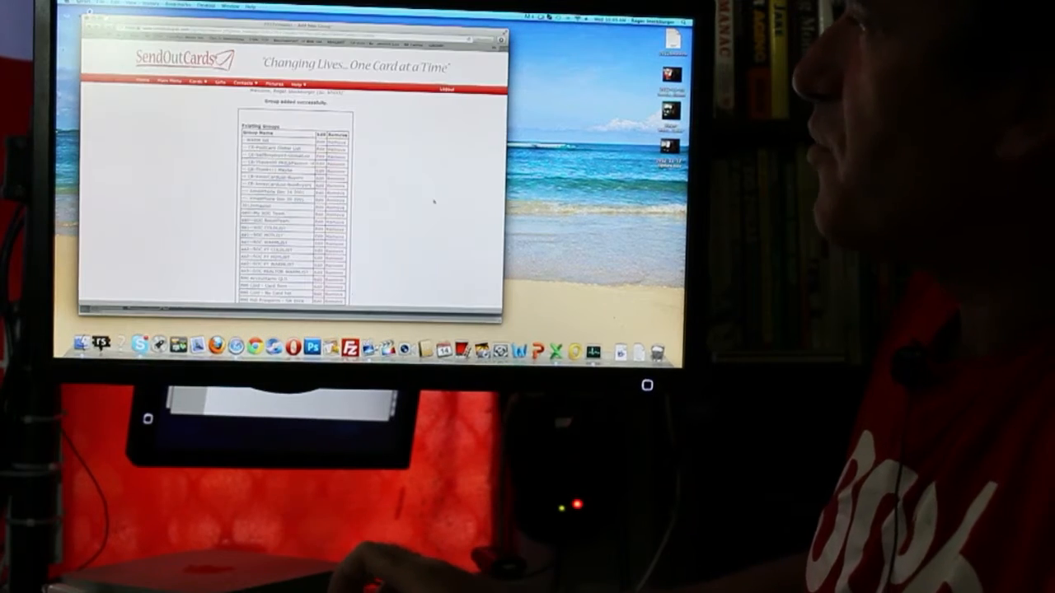
# - Upload the 2012XmasList text file through Contacts > Import Contacts
pyautogui.click(242, 82)
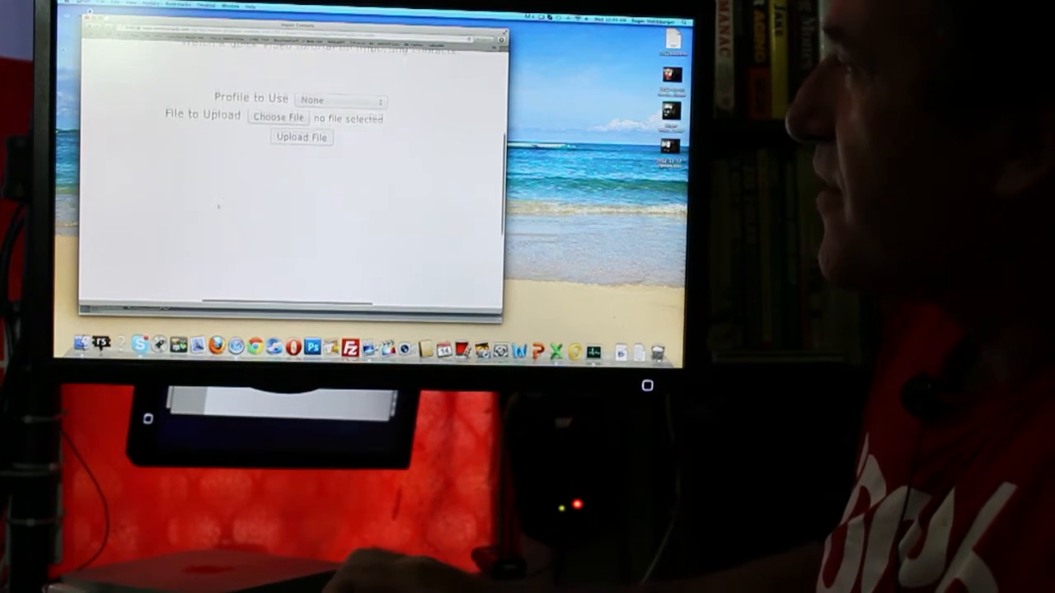
pyautogui.click(278, 117)
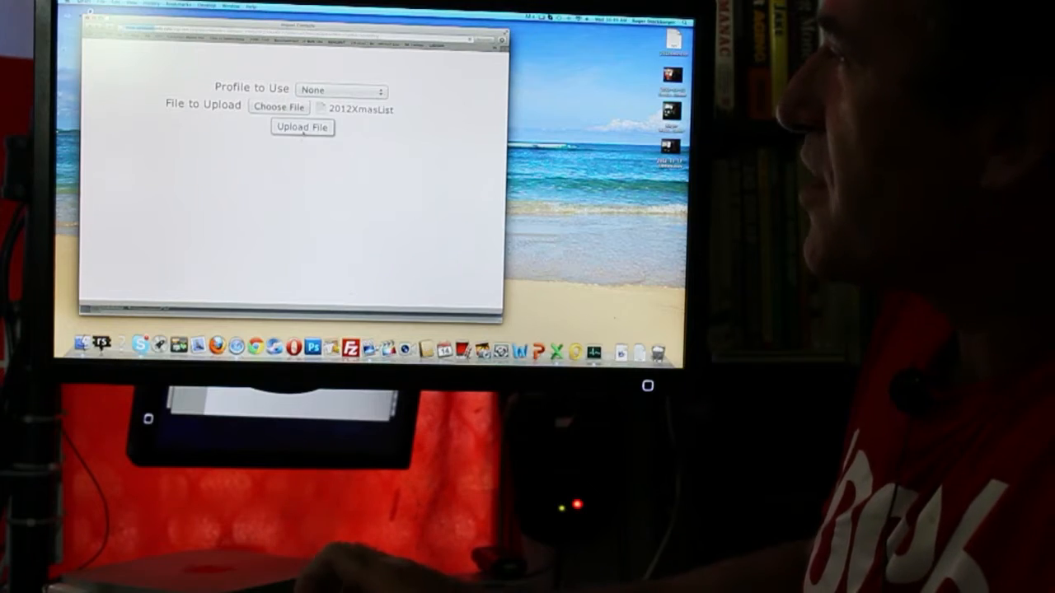
pyautogui.click(302, 127)
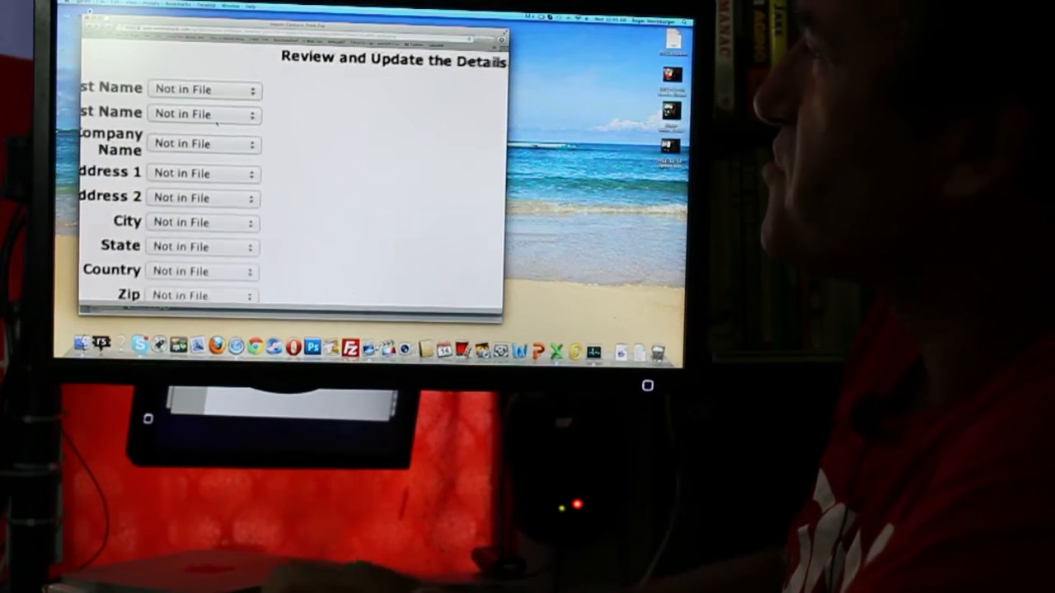
# - Map Address 2 and State dropdowns to their file columns on the import review page
pyautogui.click(205, 90)
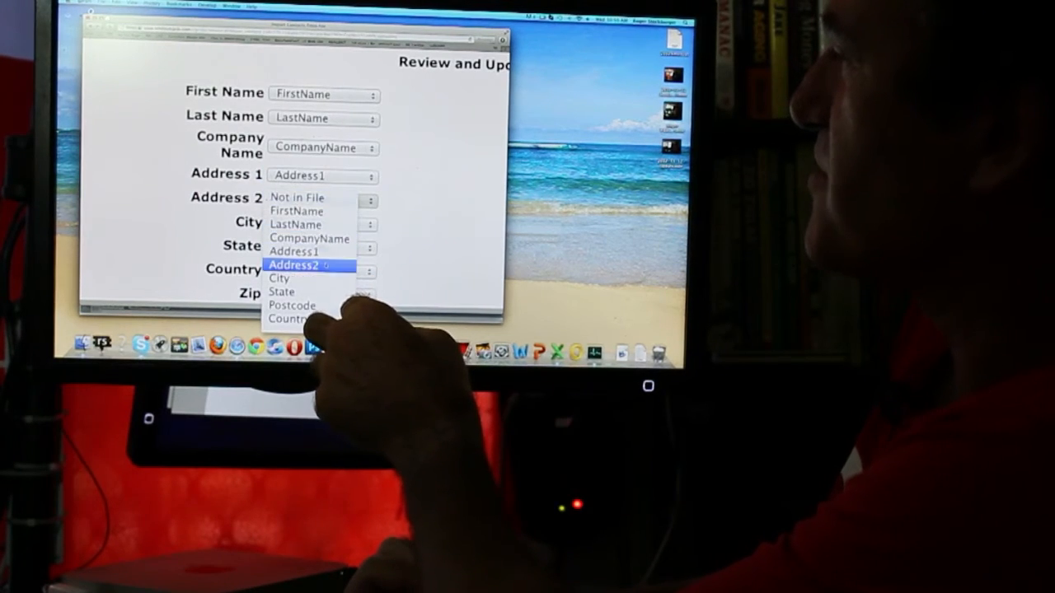
pyautogui.click(292, 264)
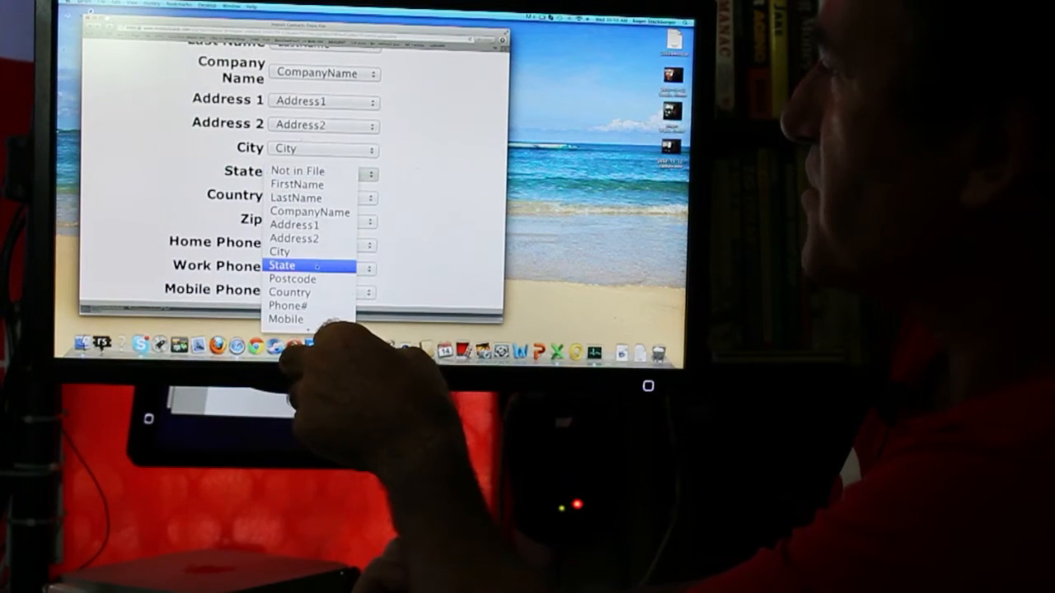
pyautogui.click(309, 265)
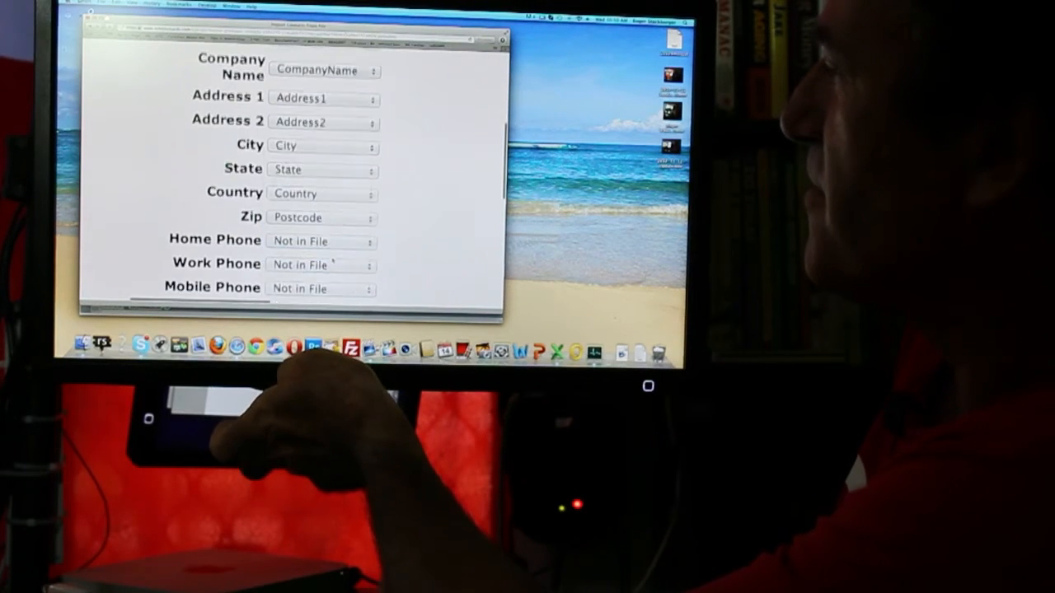
pyautogui.scroll(-3)
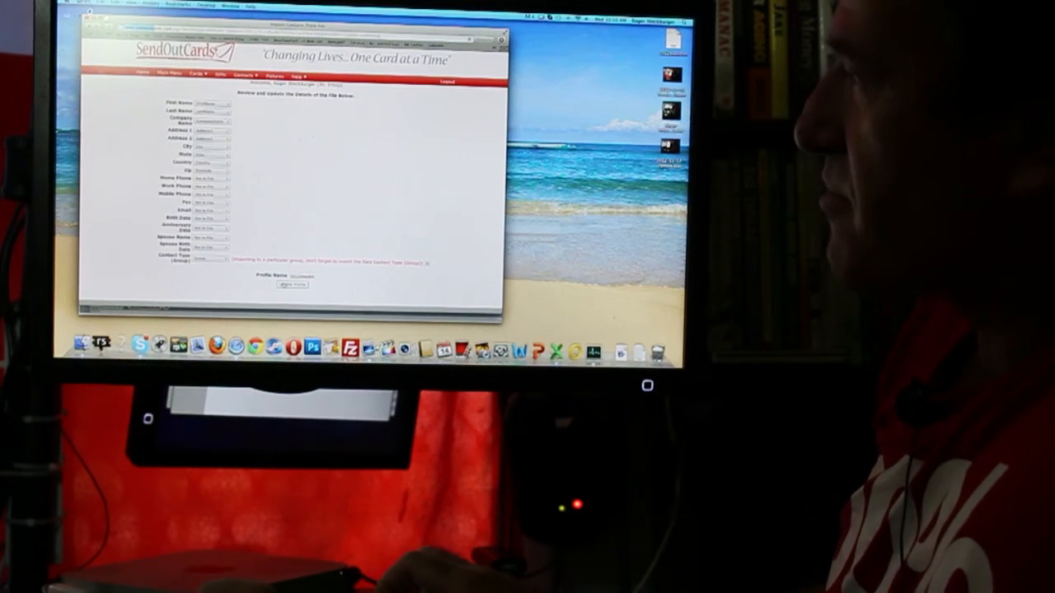
# - Scroll down the import review page toward the Contact Type (Group) mapping
pyautogui.scroll(-3)
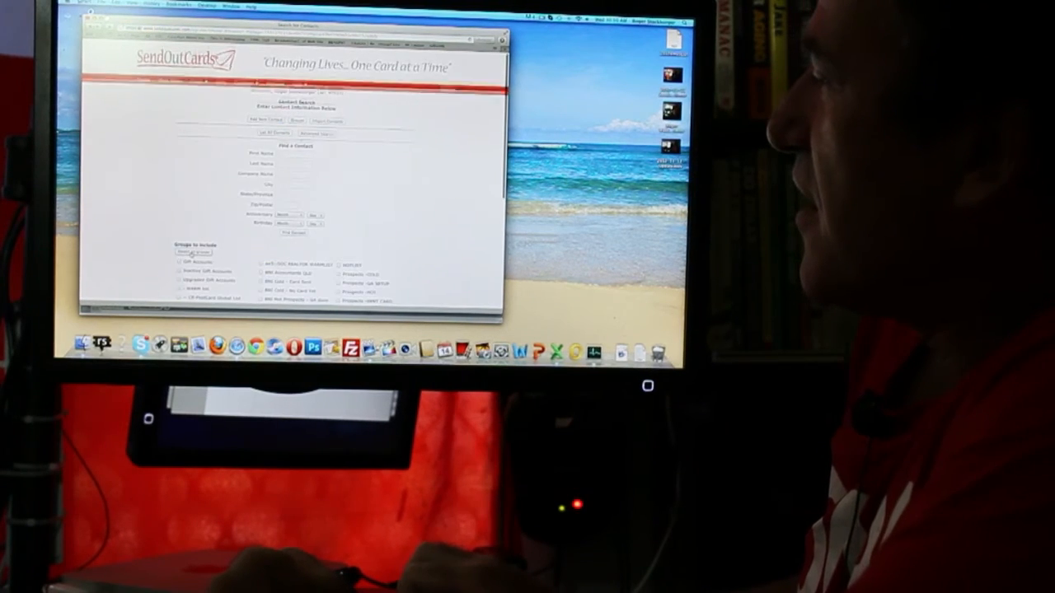
pyautogui.scroll(-3)
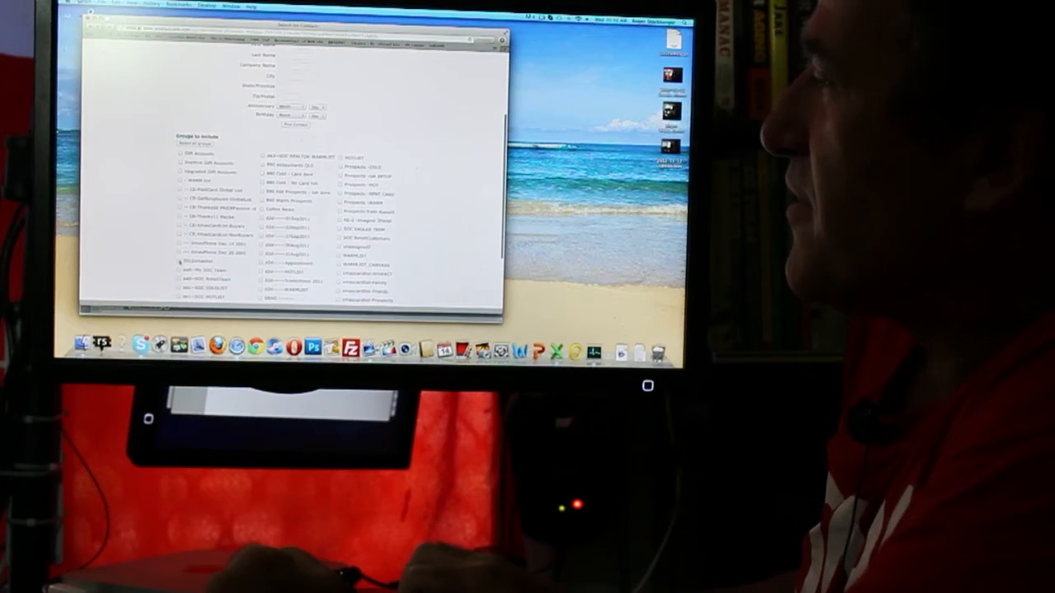